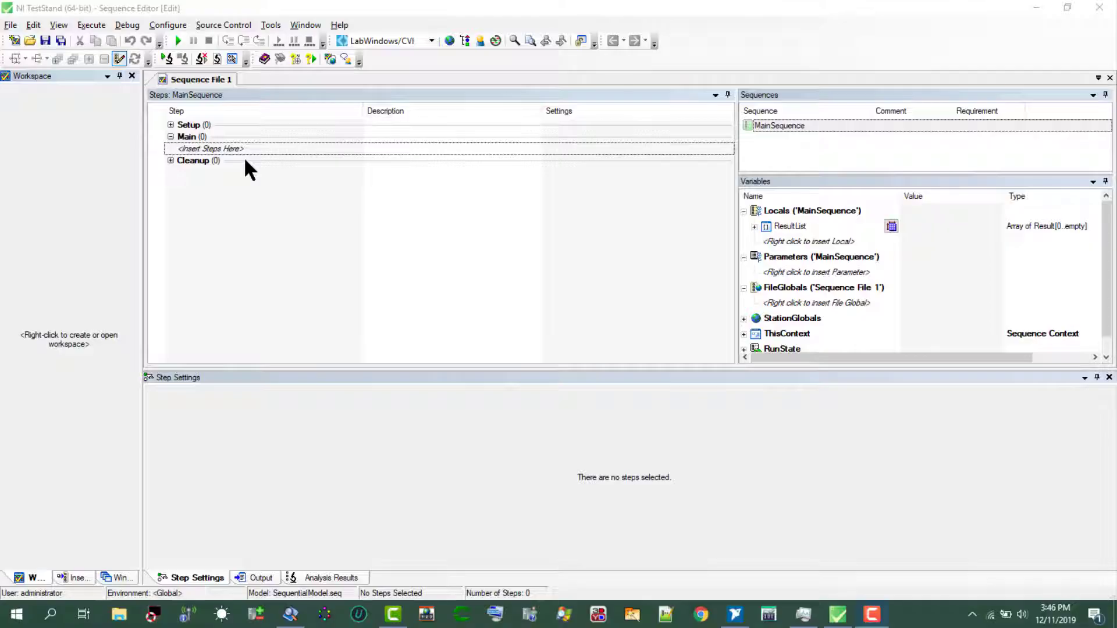
mouse_move(263, 177)
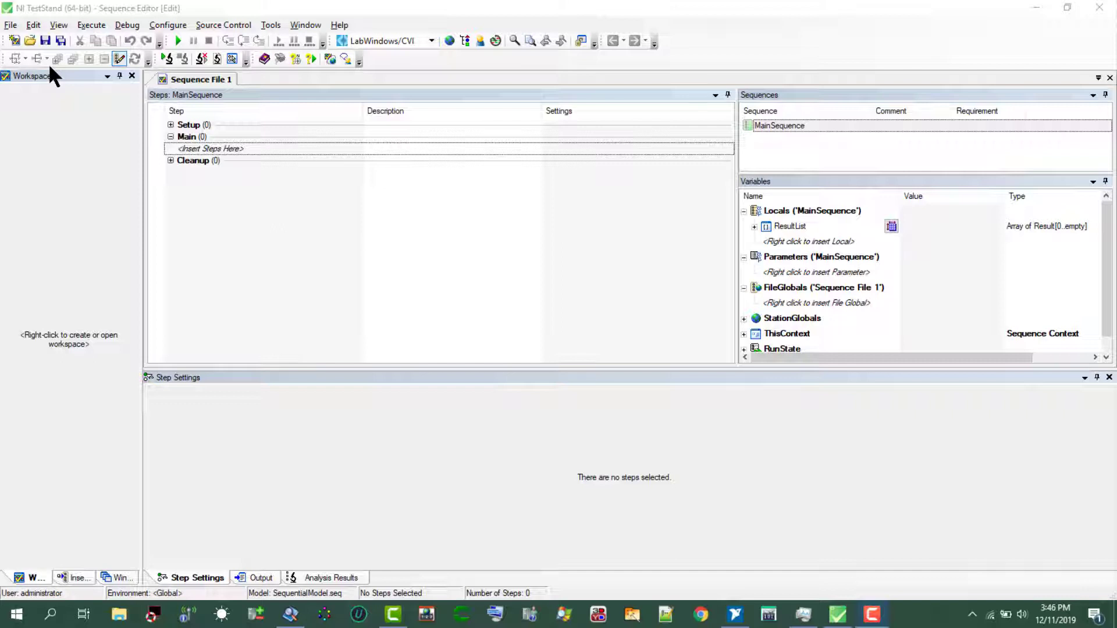
mouse_move(21, 53)
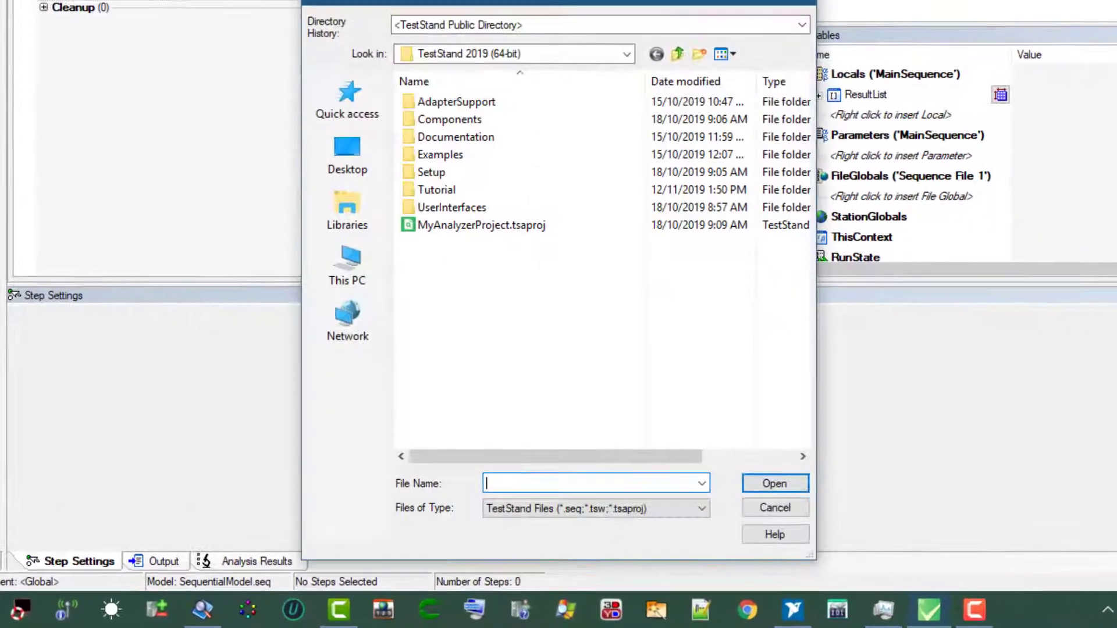
mouse_move(483, 225)
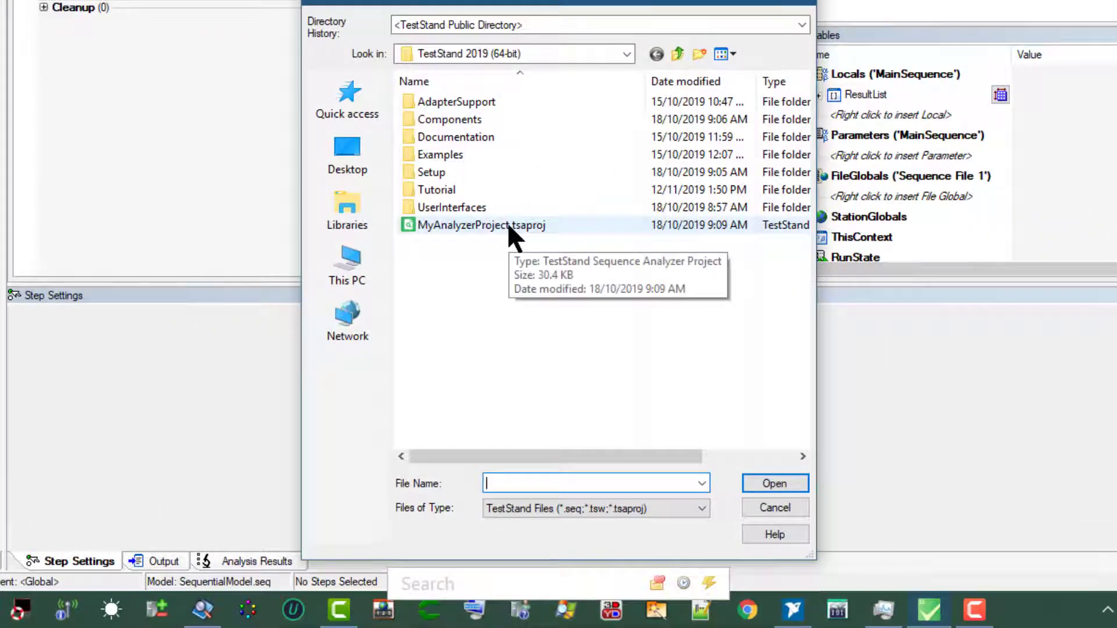
mouse_move(462, 196)
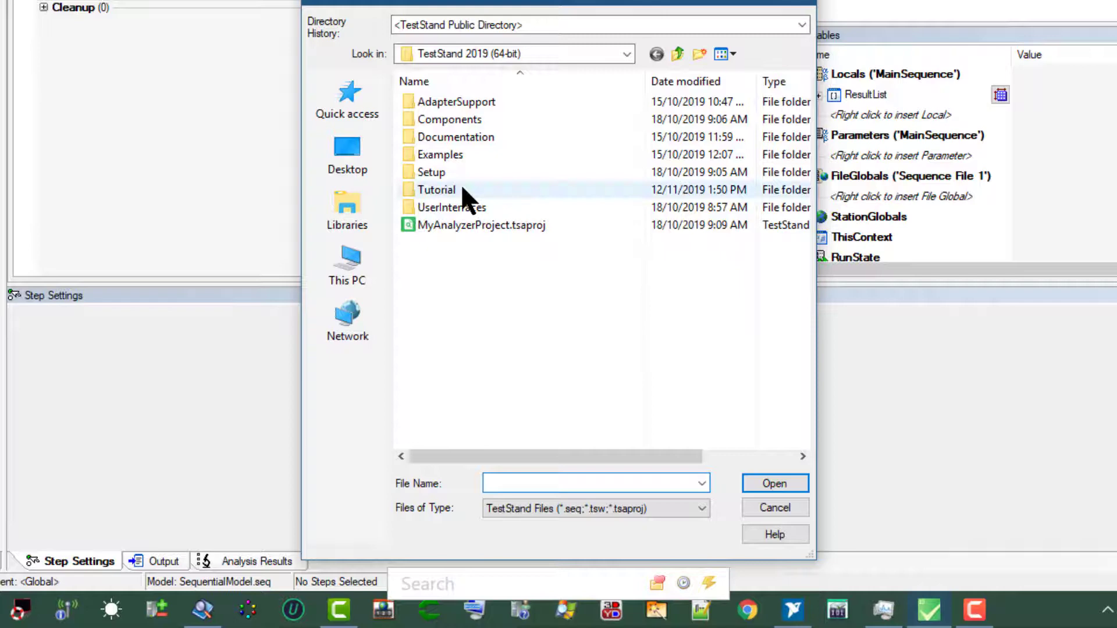
- Open Tutorial.tsw from the Tutorial folder as the workspace
double_click(435, 188)
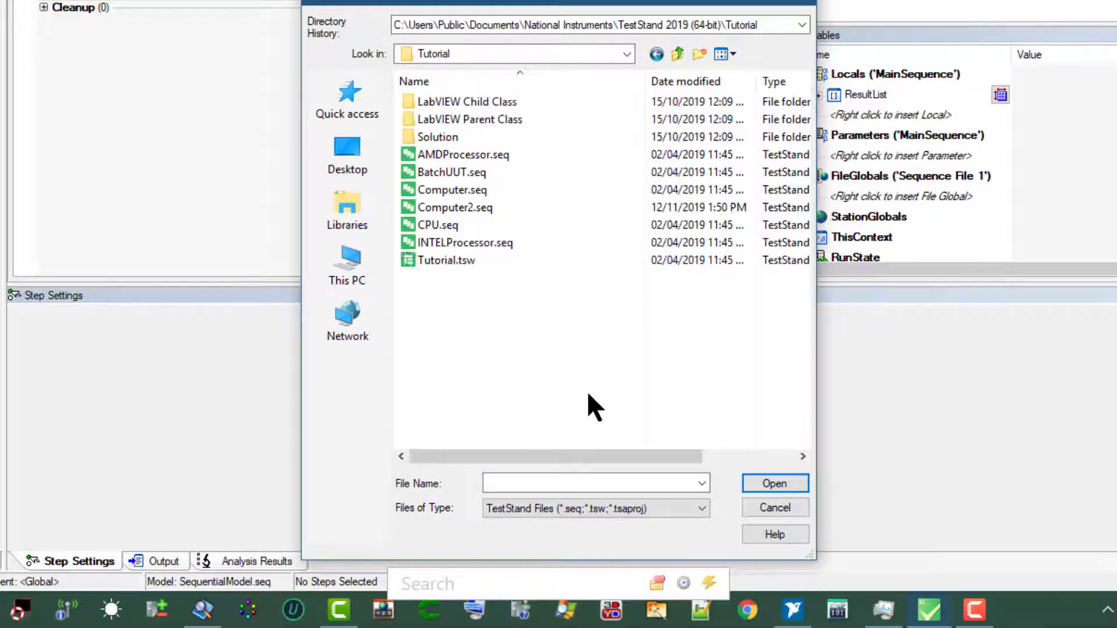
left_click(445, 260)
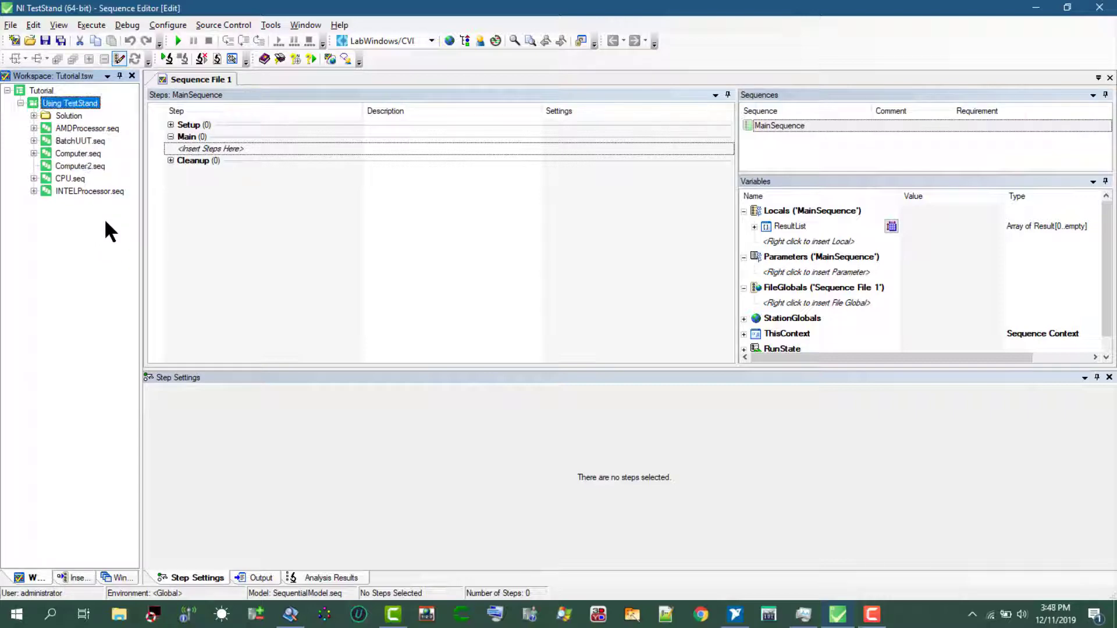
mouse_move(71, 188)
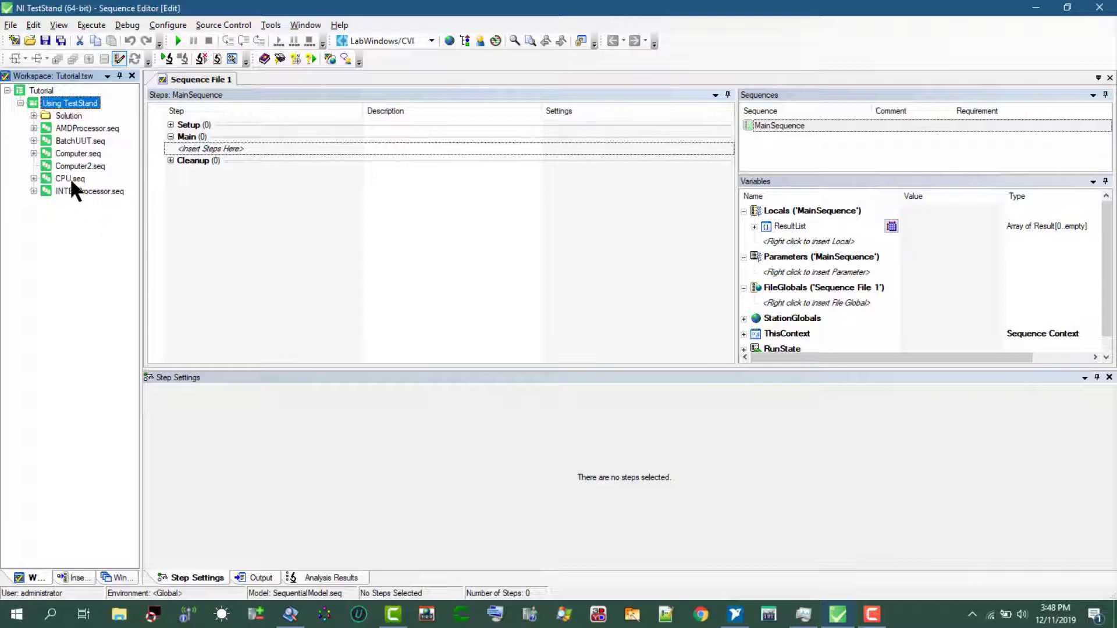
- Open Computer2.seq from the Workspace pane in the Sequence Editor
left_click(79, 166)
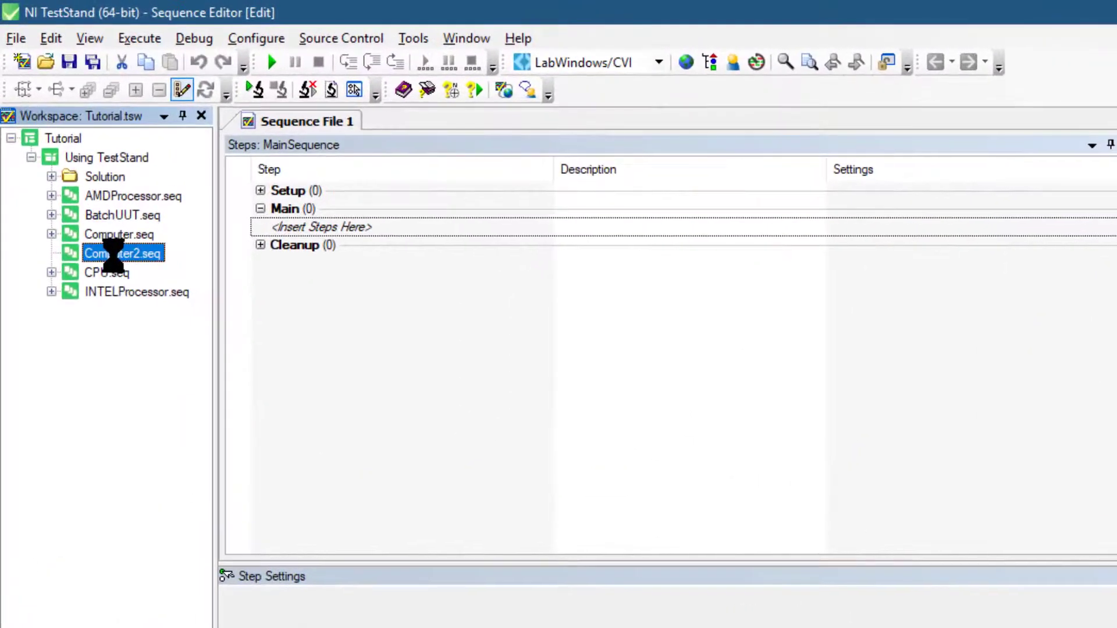
double_click(121, 254)
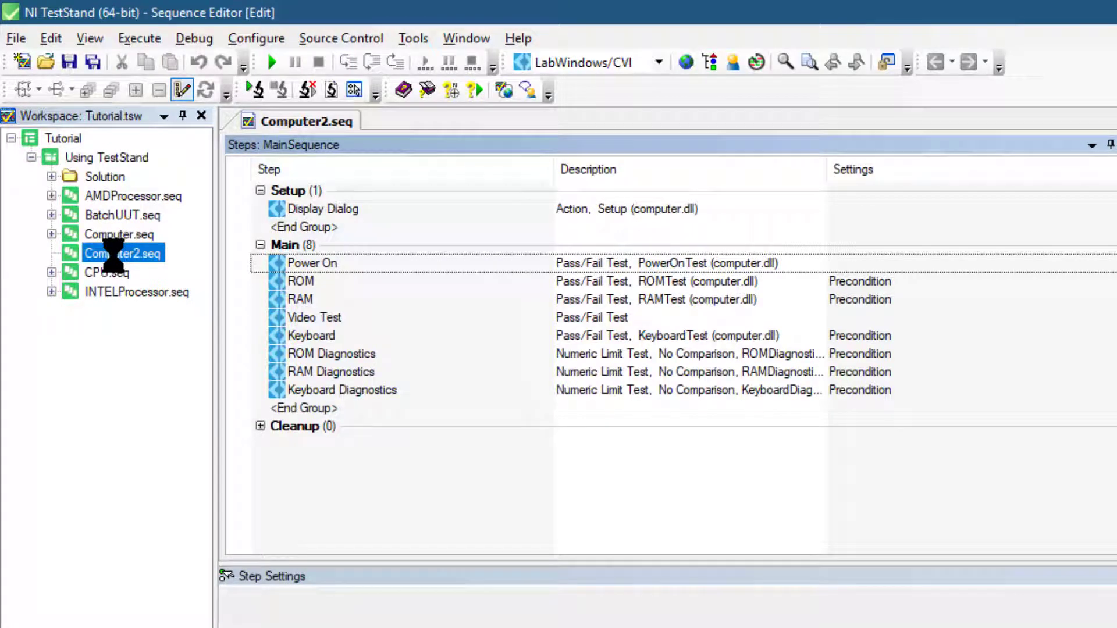
mouse_move(319, 333)
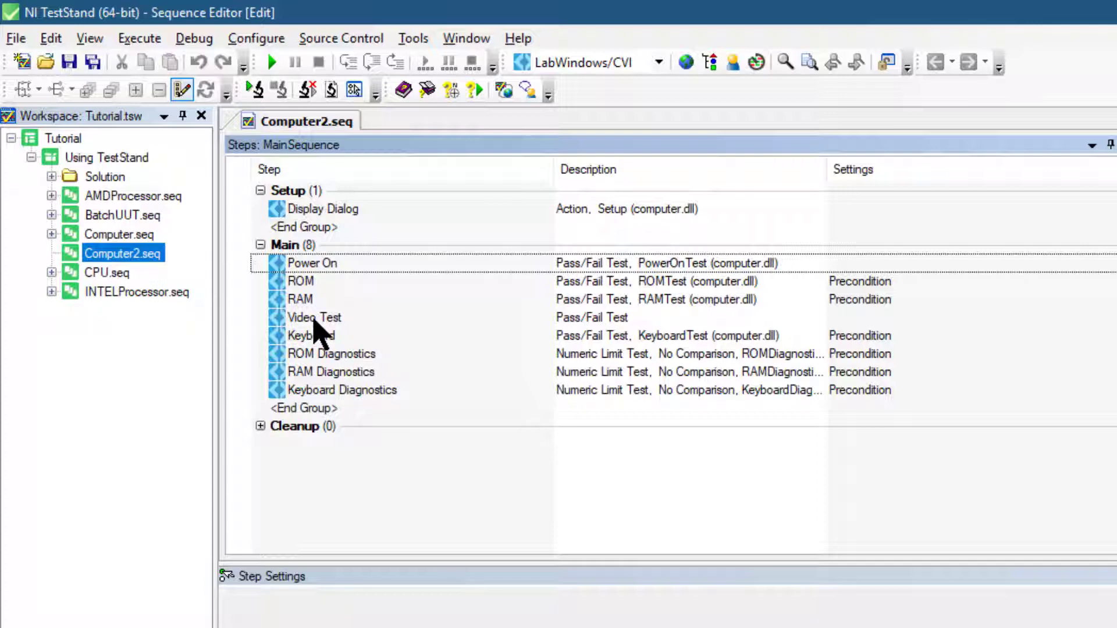
- Show the Video Test step's Module settings, which have no code file specified
left_click(313, 317)
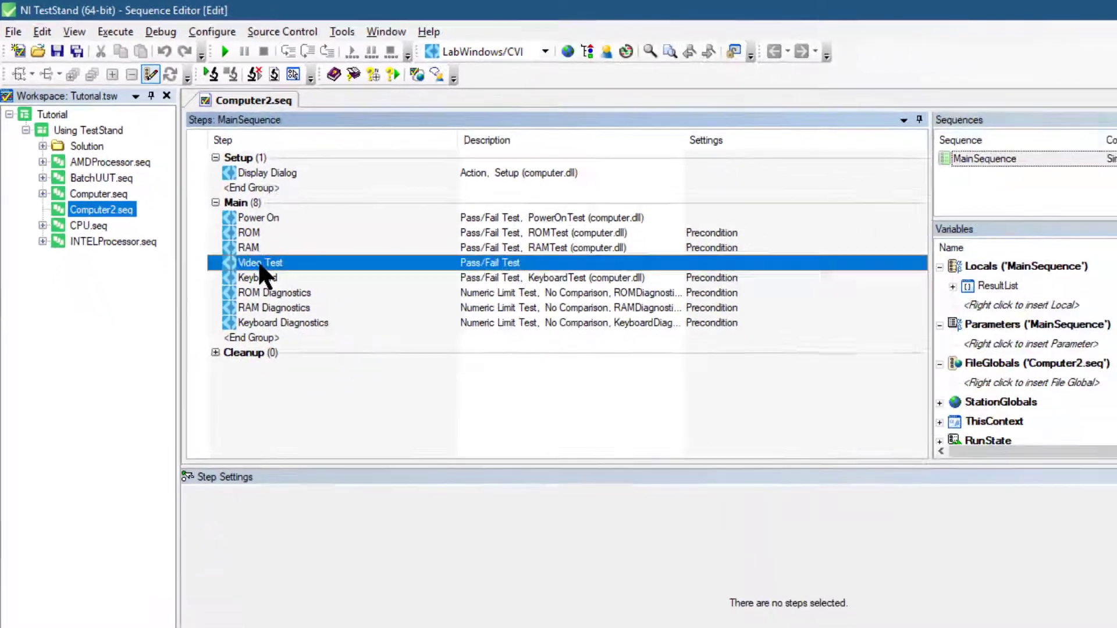
left_click(1096, 10)
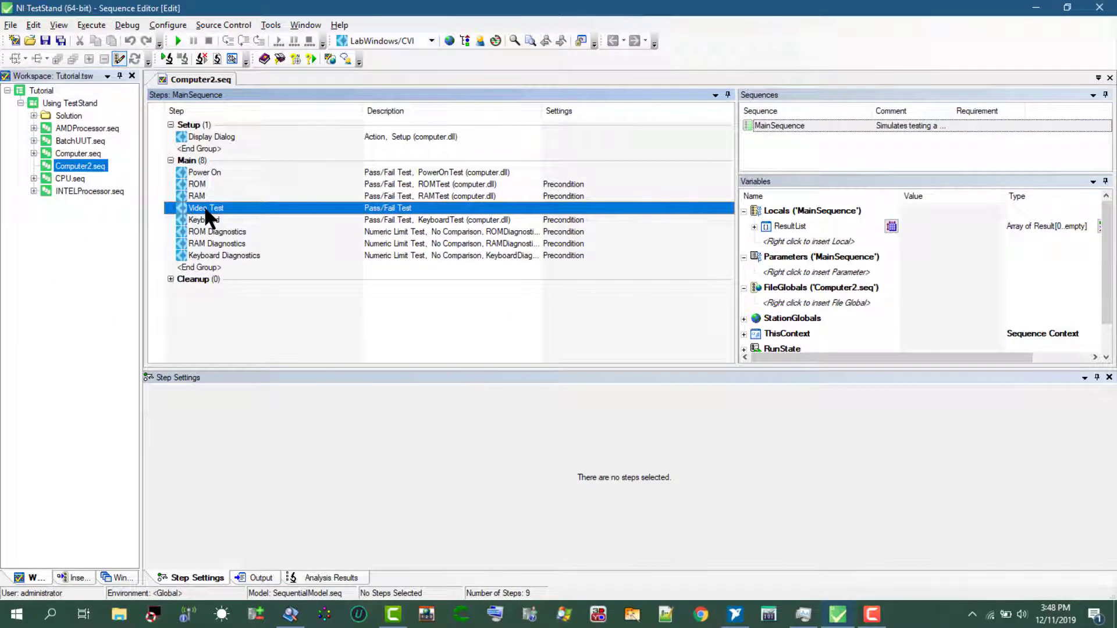
left_click(206, 208)
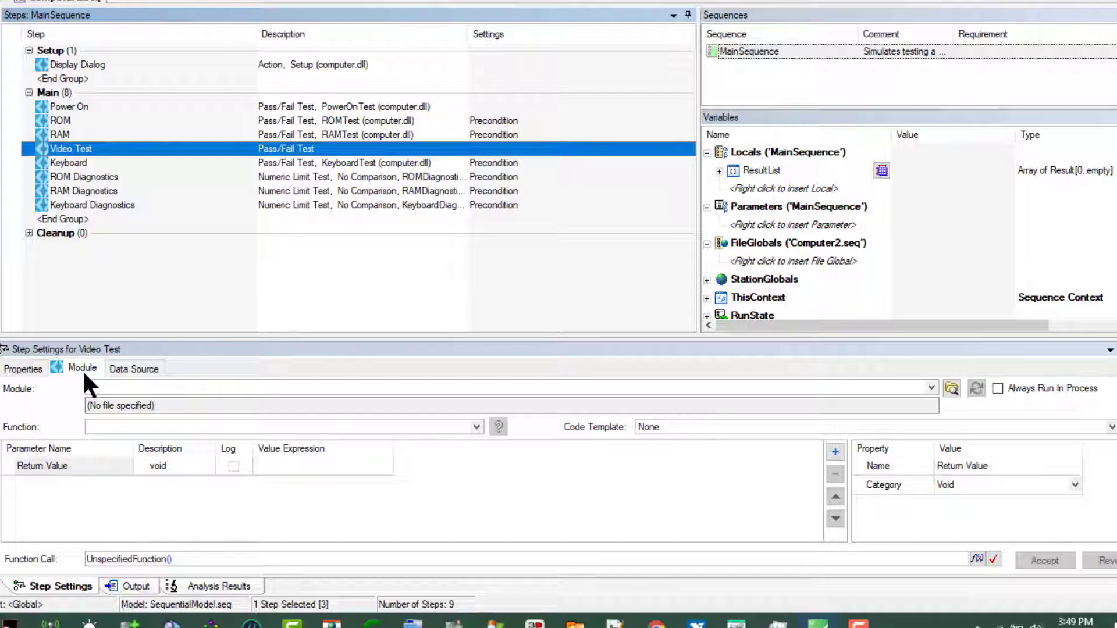
mouse_move(976, 388)
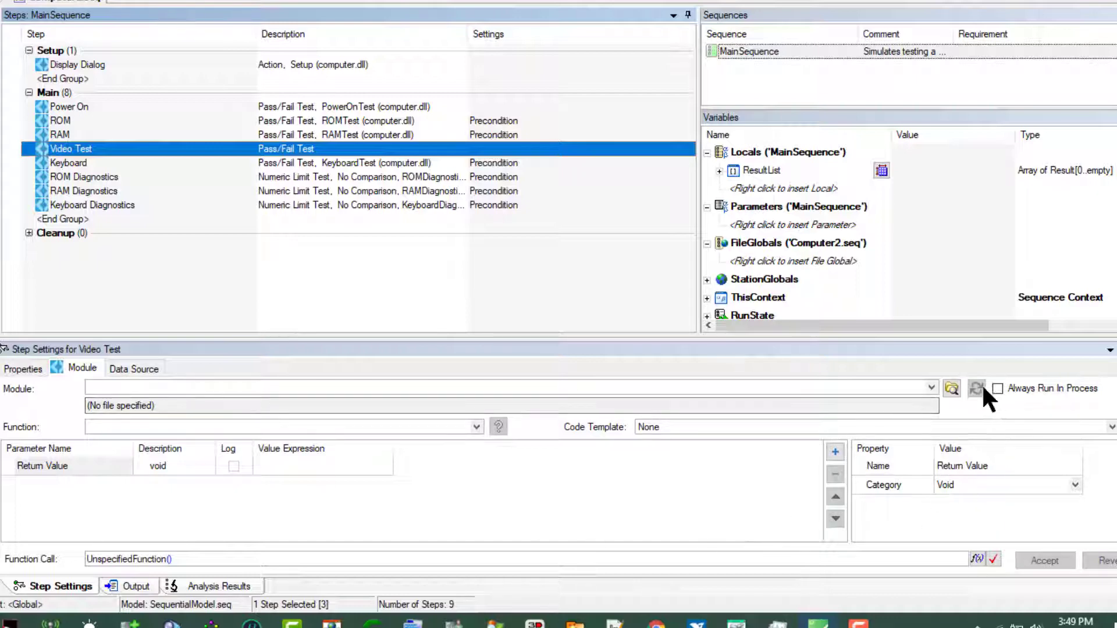
mouse_move(951, 389)
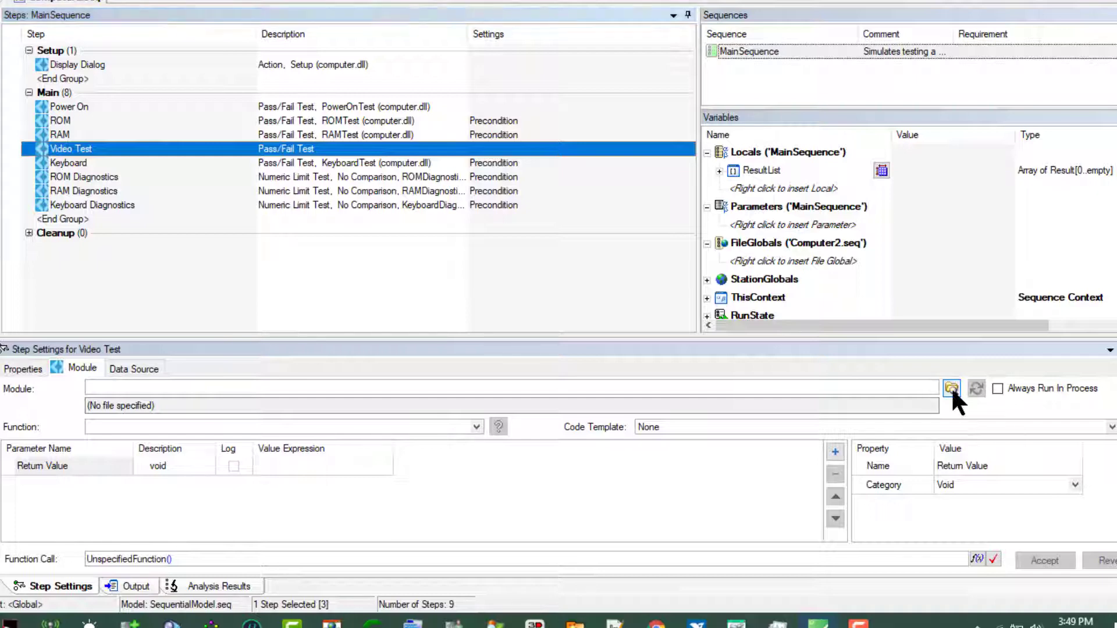
- Browse to computer.dll and set it as the Video Test step's module
left_click(951, 388)
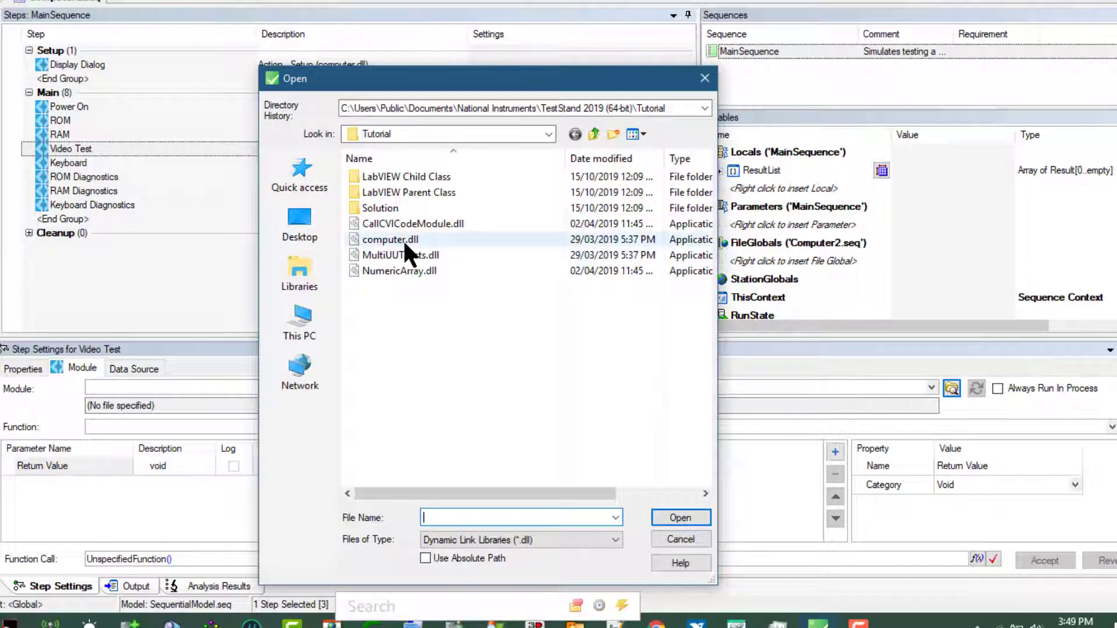
left_click(389, 239)
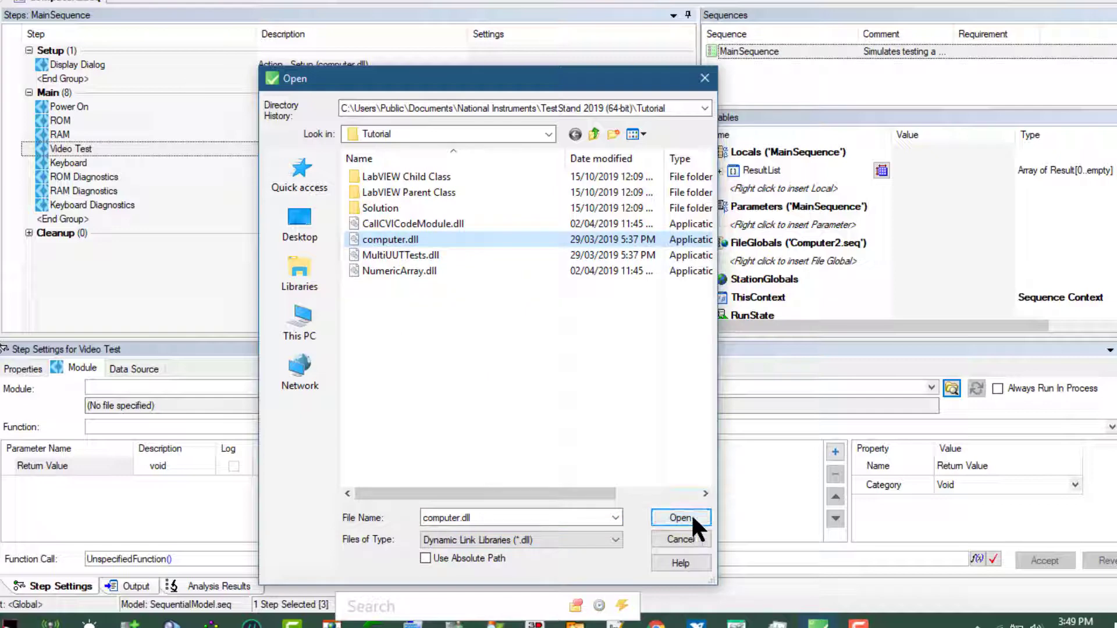
left_click(680, 518)
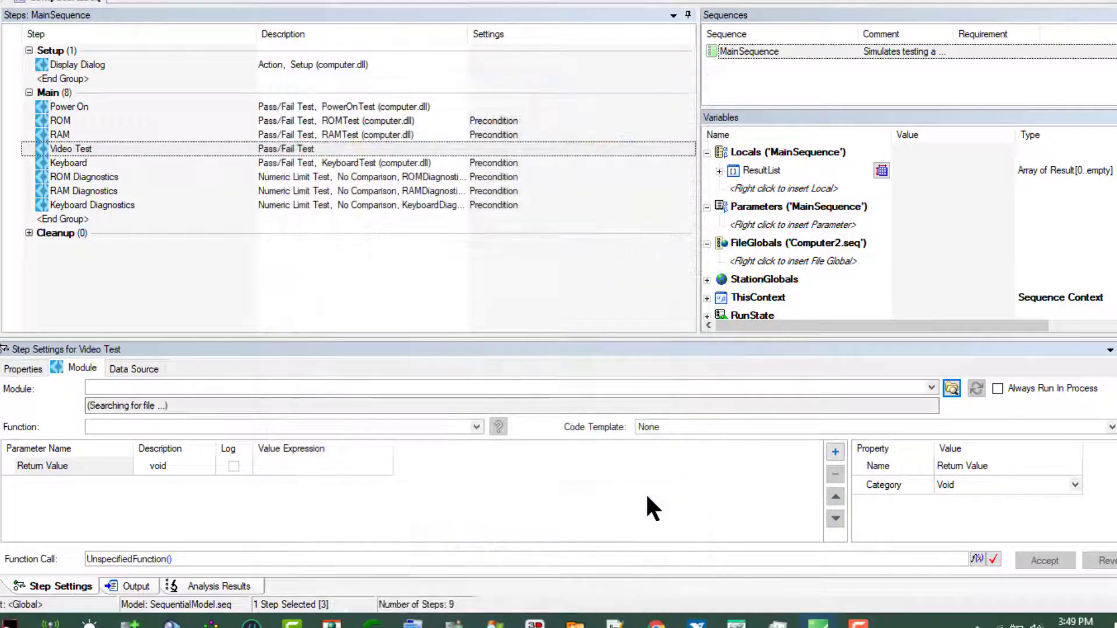
mouse_move(570, 477)
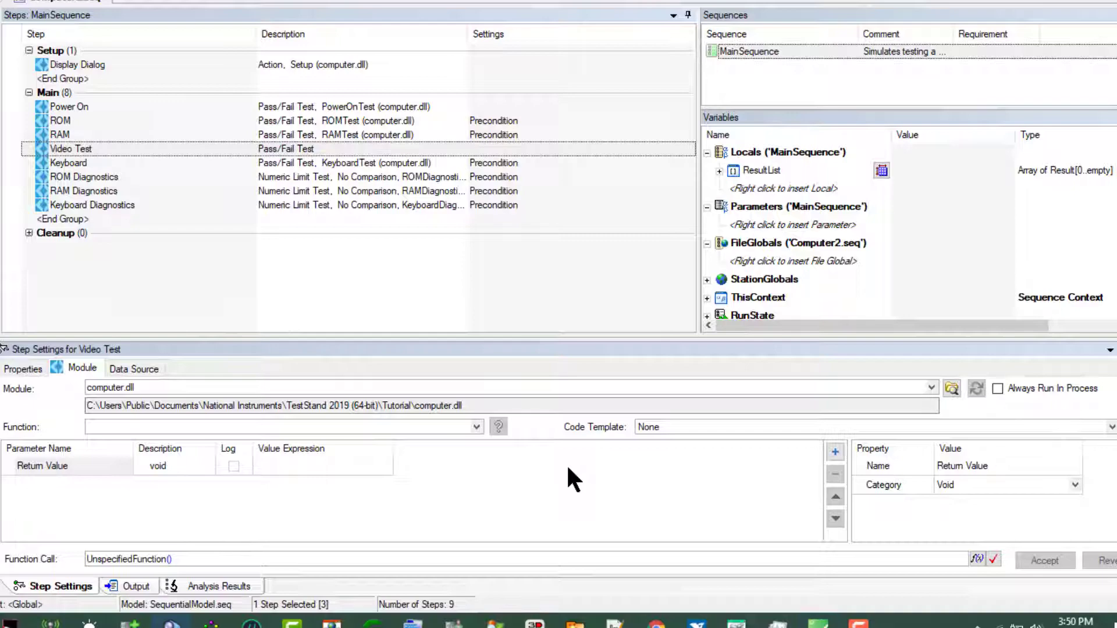
mouse_move(431, 527)
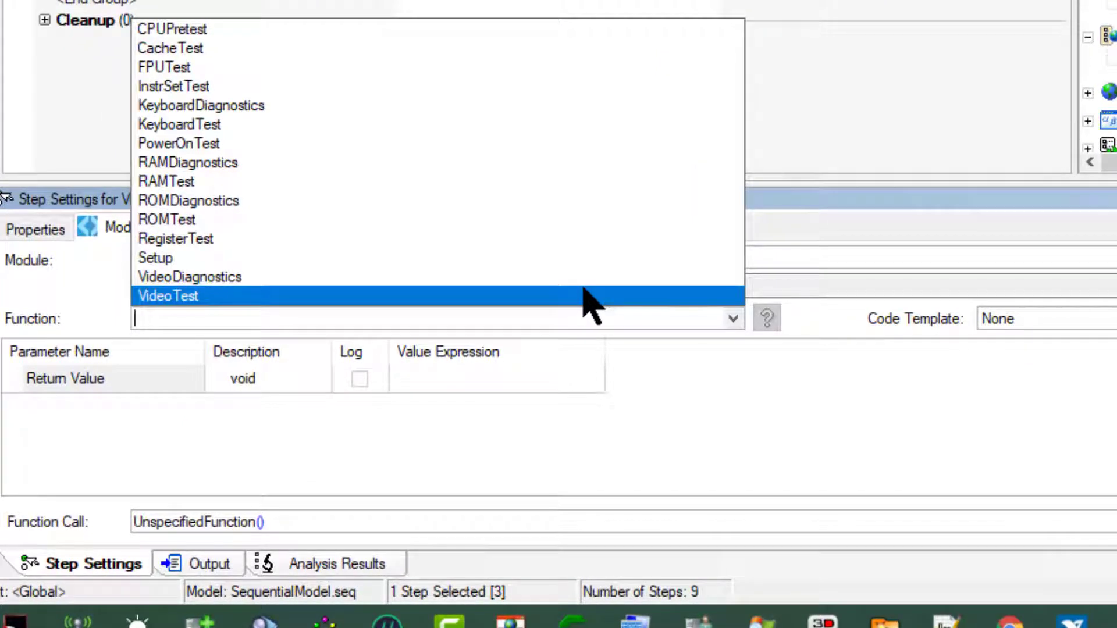
- Select VideoTest from the Function dropdown
left_click(168, 296)
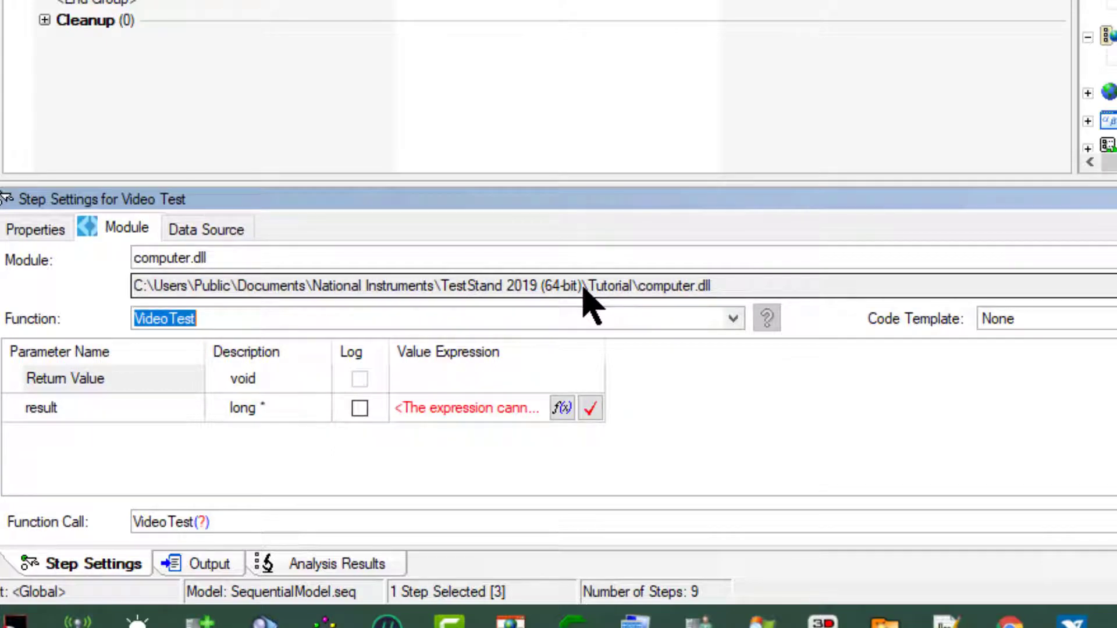
mouse_move(583, 292)
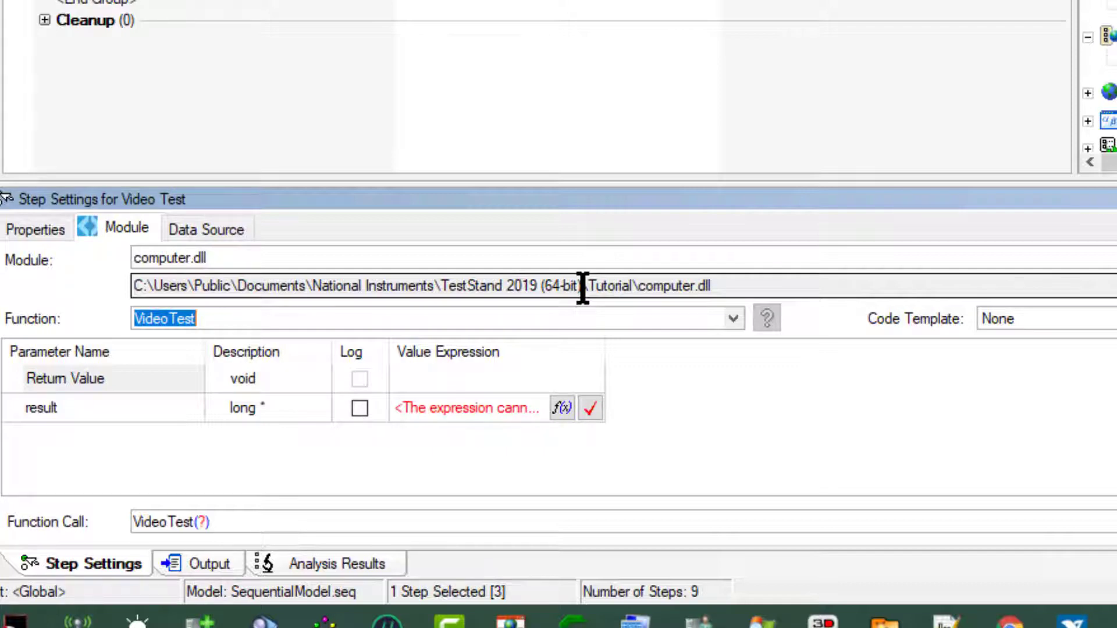
mouse_move(307, 342)
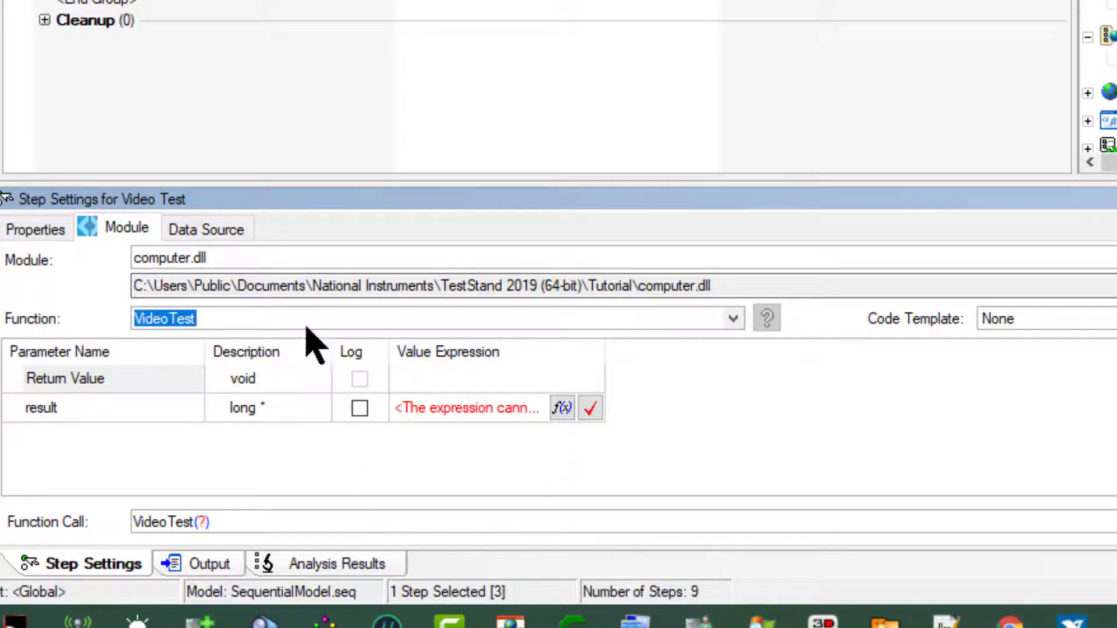
mouse_move(477, 391)
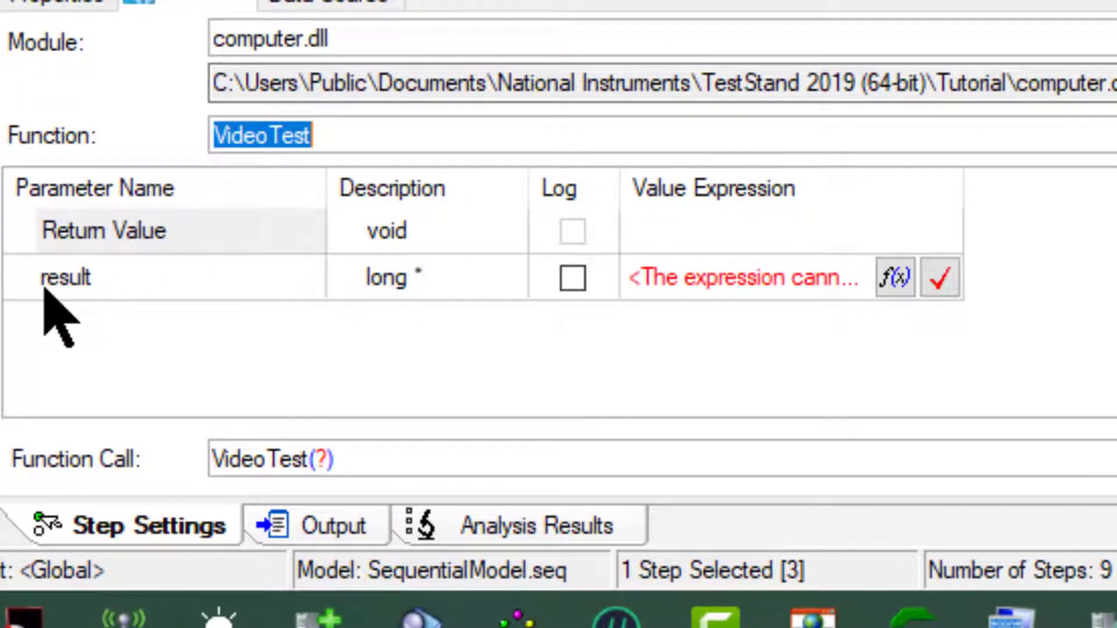
mouse_move(67, 320)
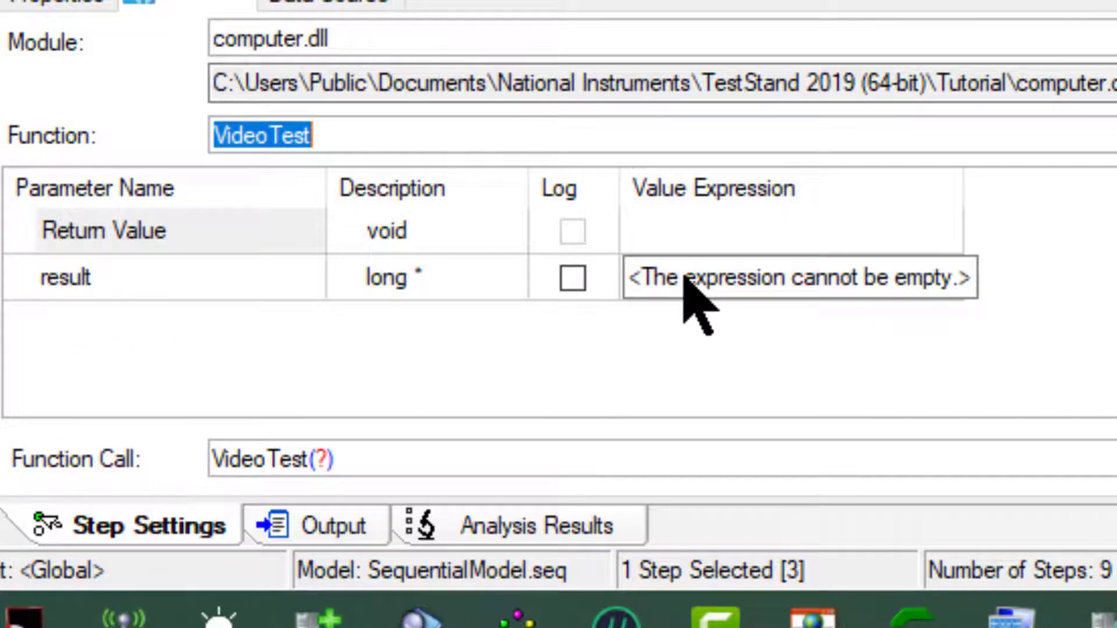
- Set the result parameter's value expression to Step.Result.PassFail
left_click(783, 277)
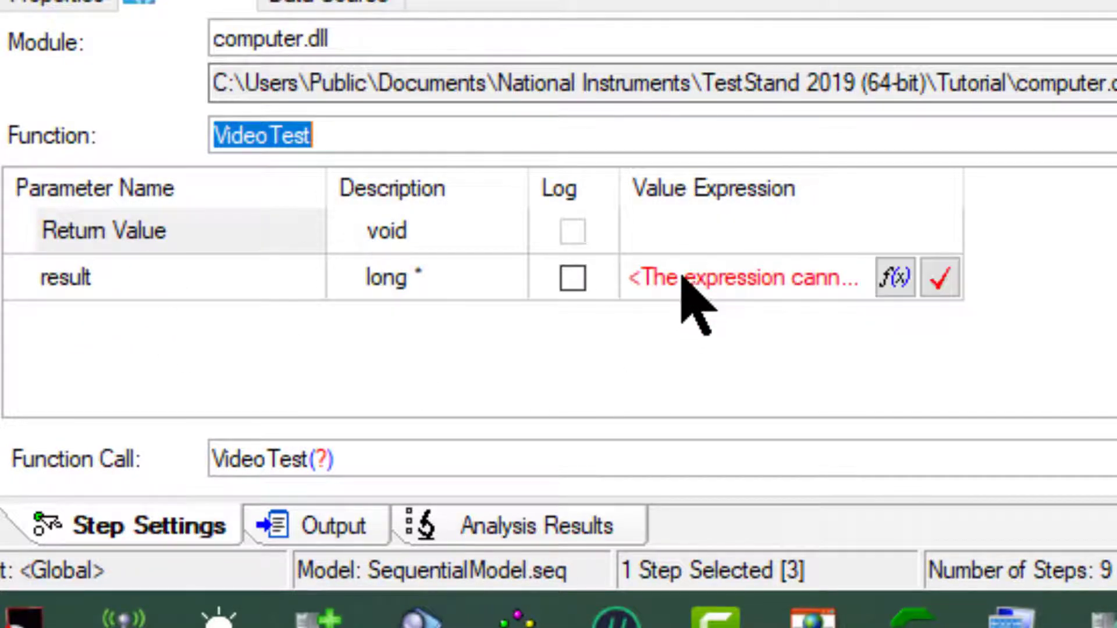
left_click(745, 277)
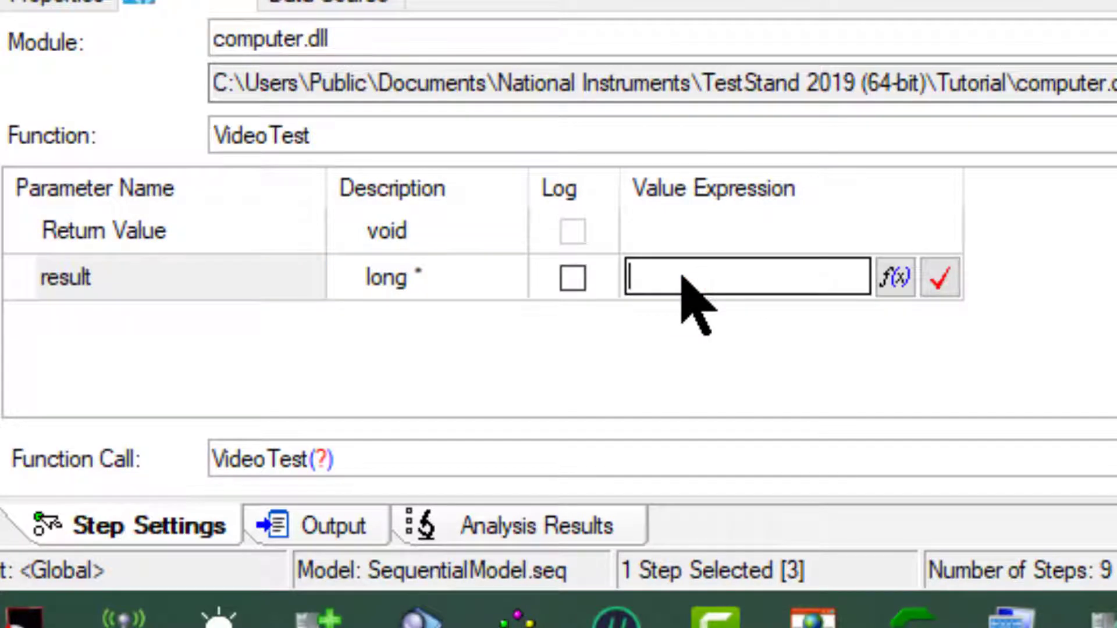
type("S")
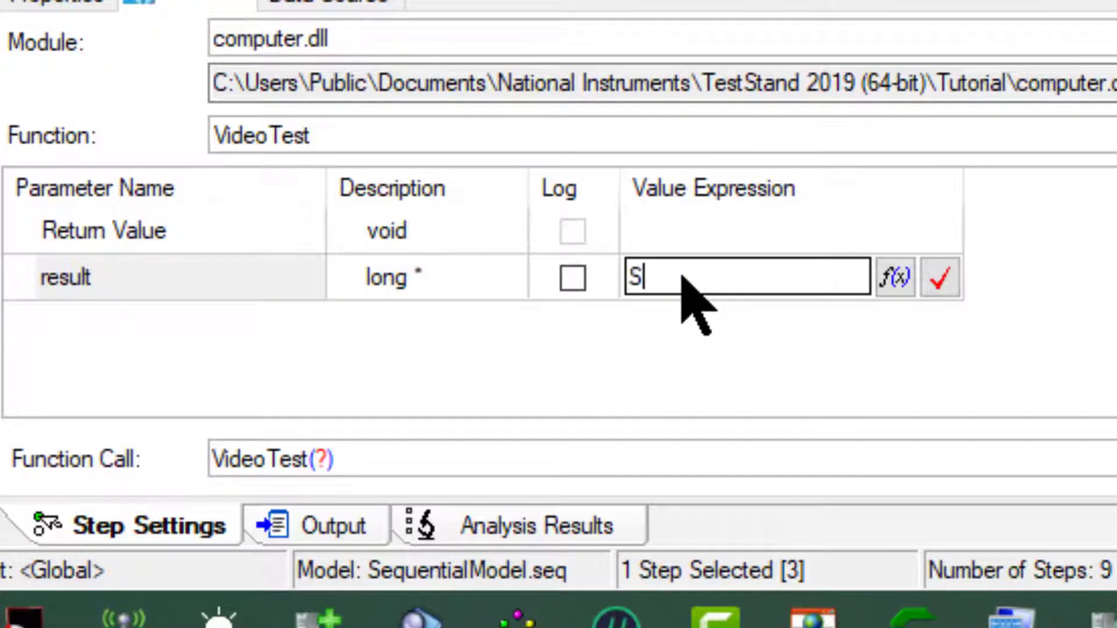
type("tep")
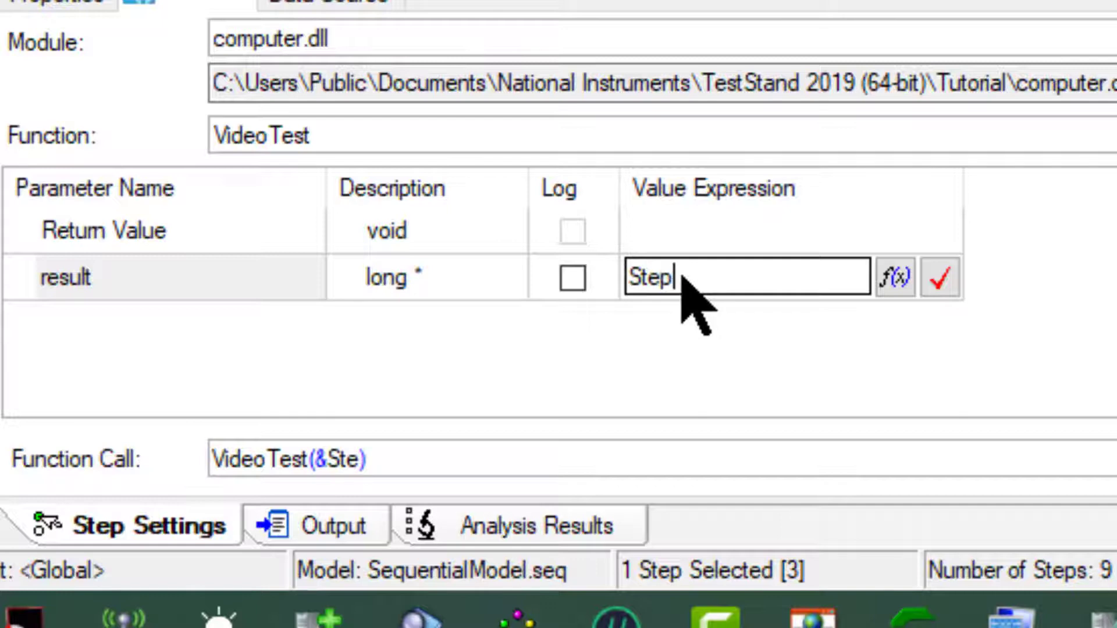
type(",")
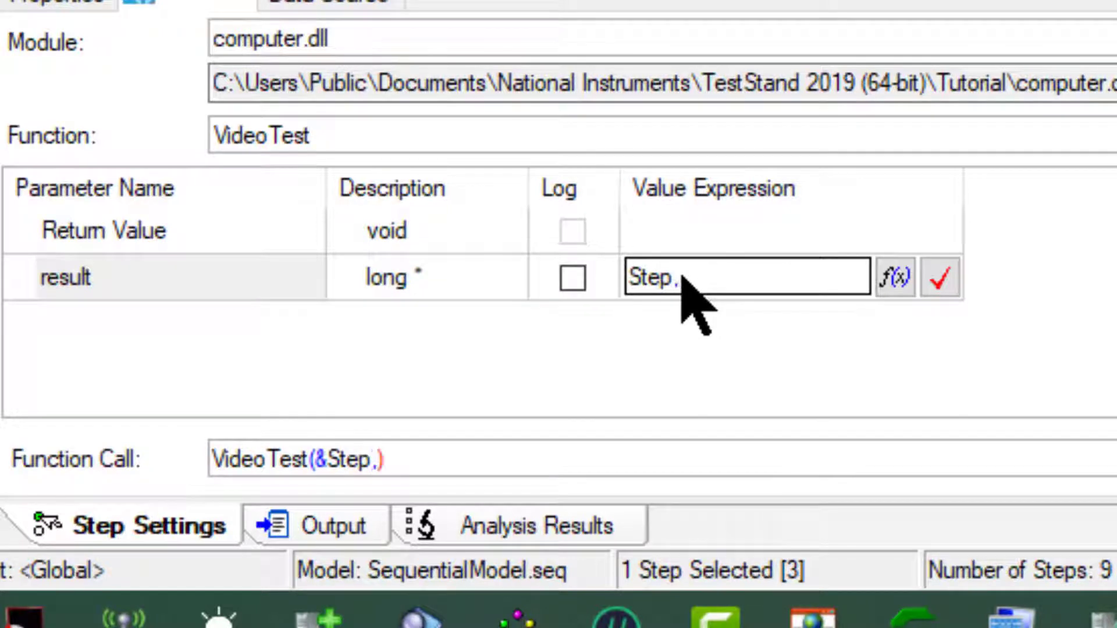
type(".Result")
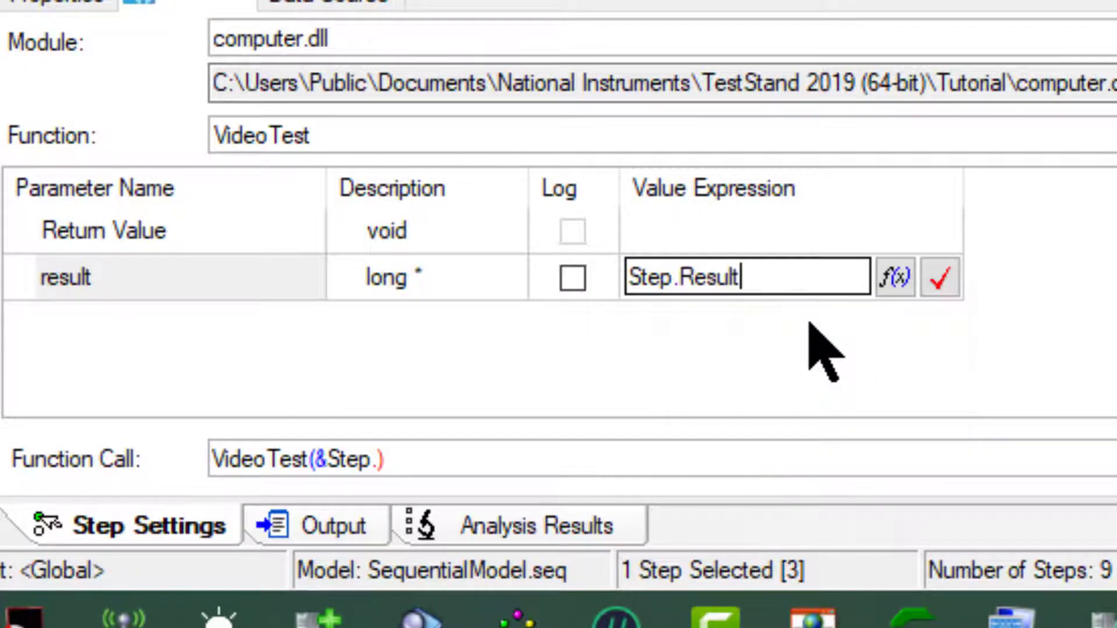
type(".")
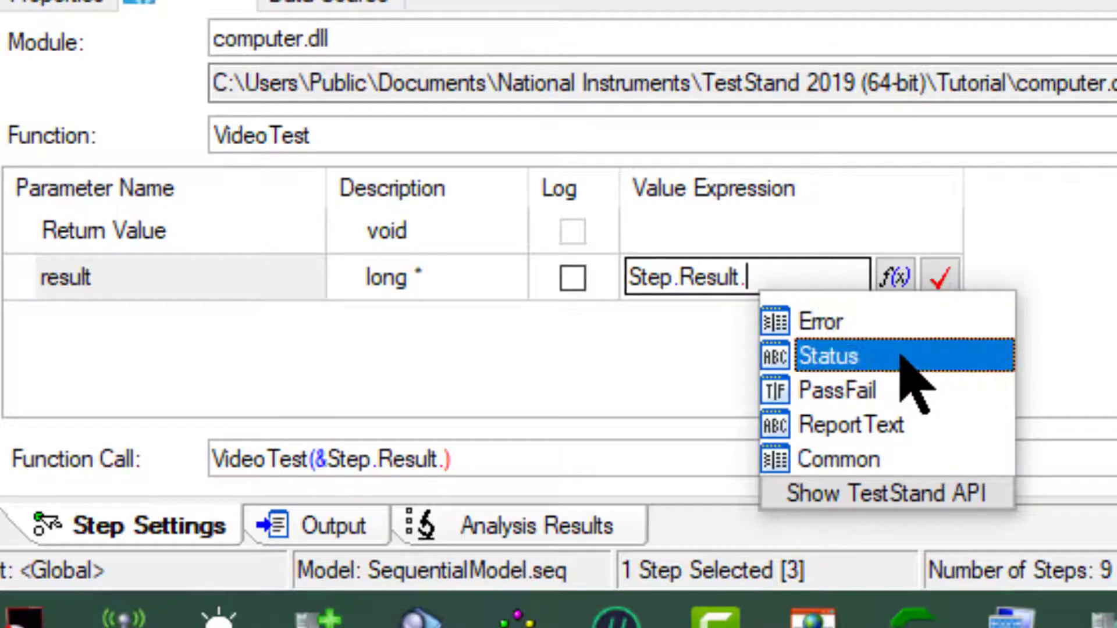
left_click(835, 390)
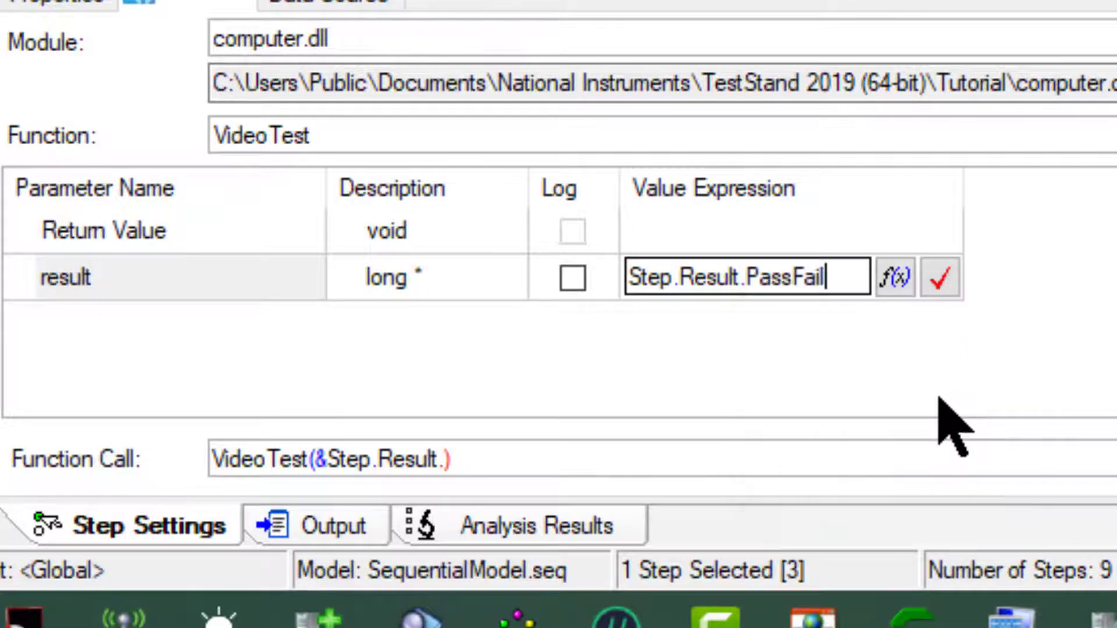
left_click(939, 277)
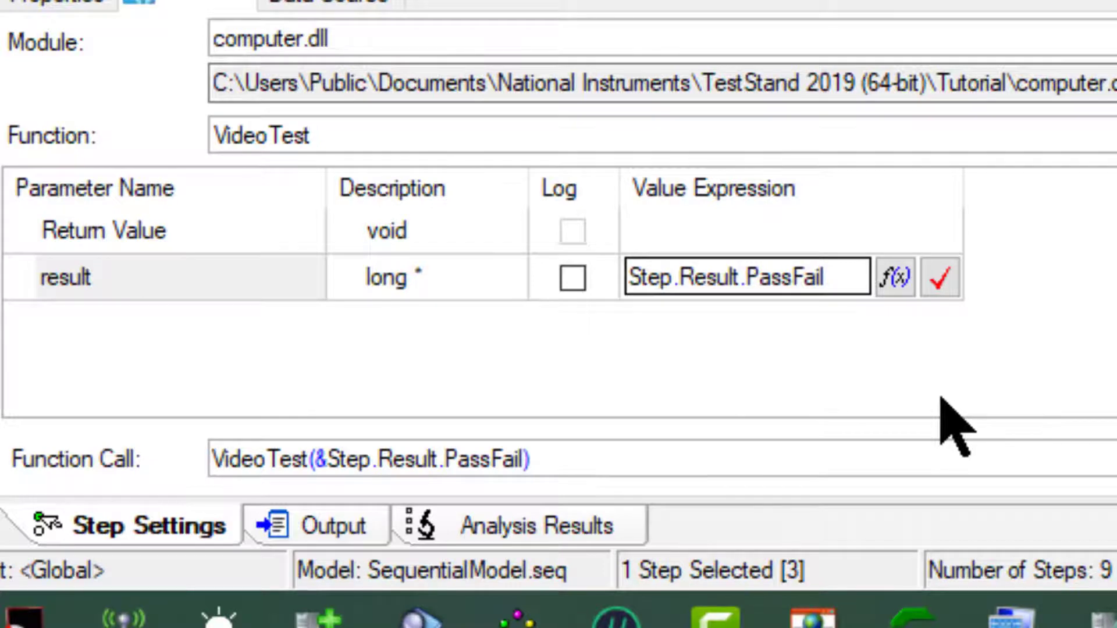
left_click(745, 277)
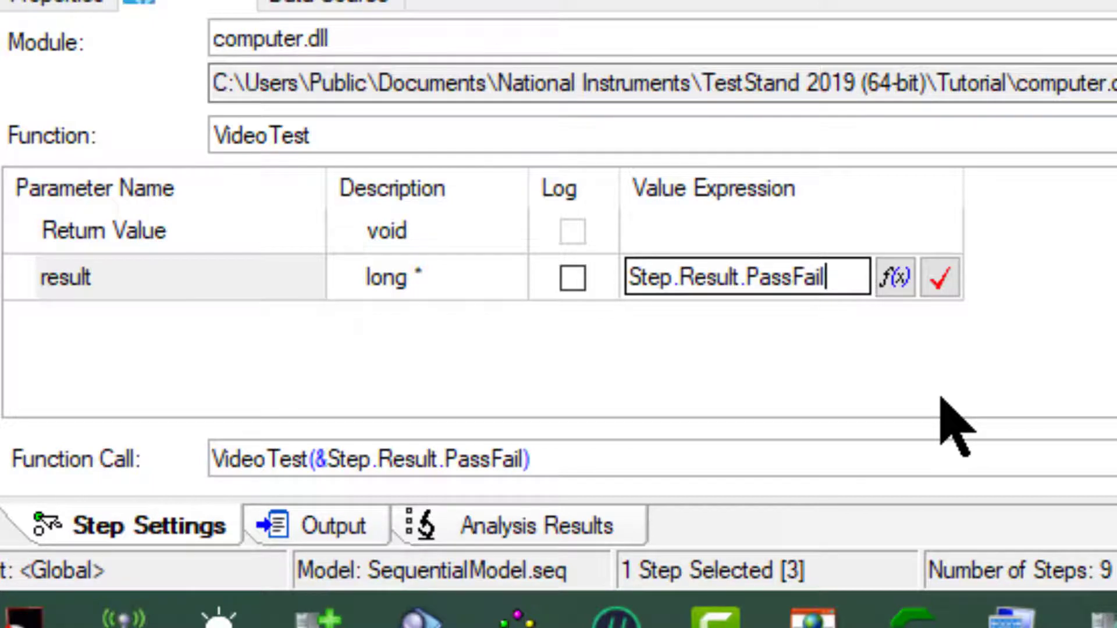
mouse_move(722, 277)
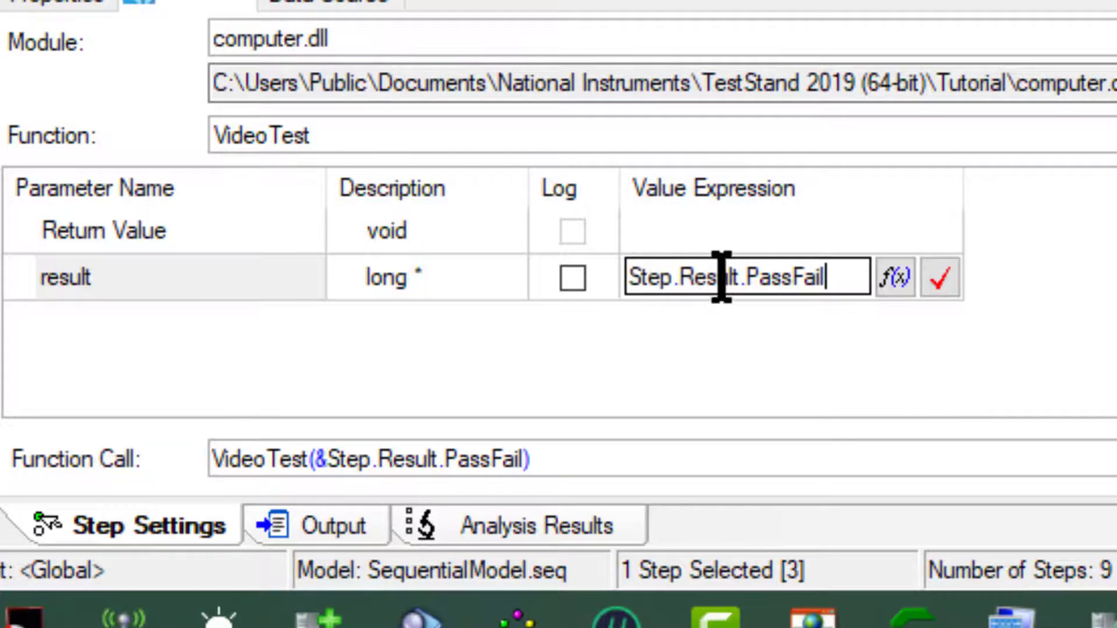